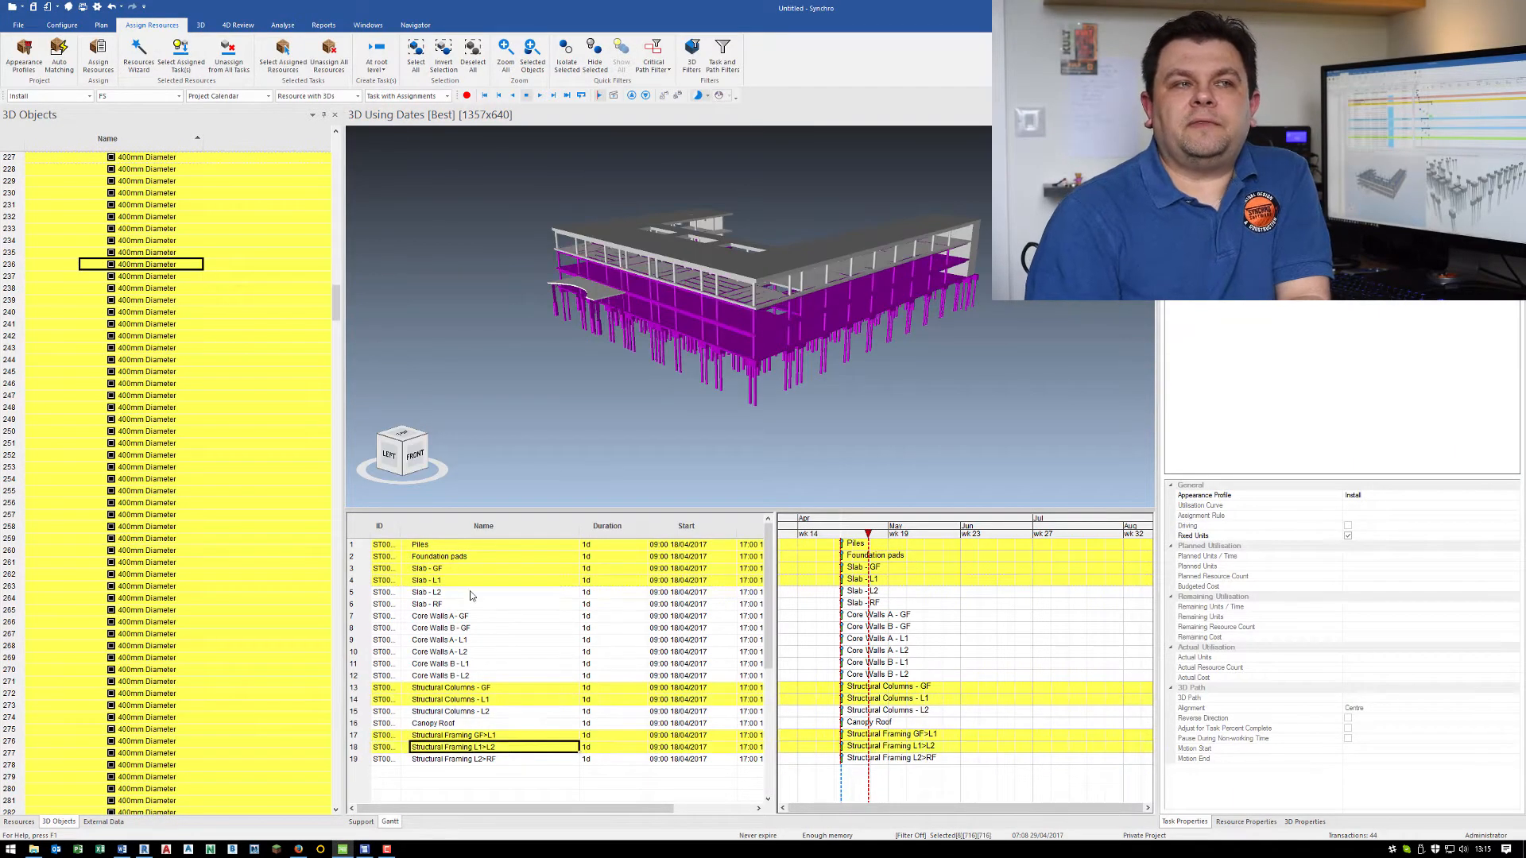
Step: On the Plan tab, select the Core Walls A - GF task to begin sequencing
left_click(100, 25)
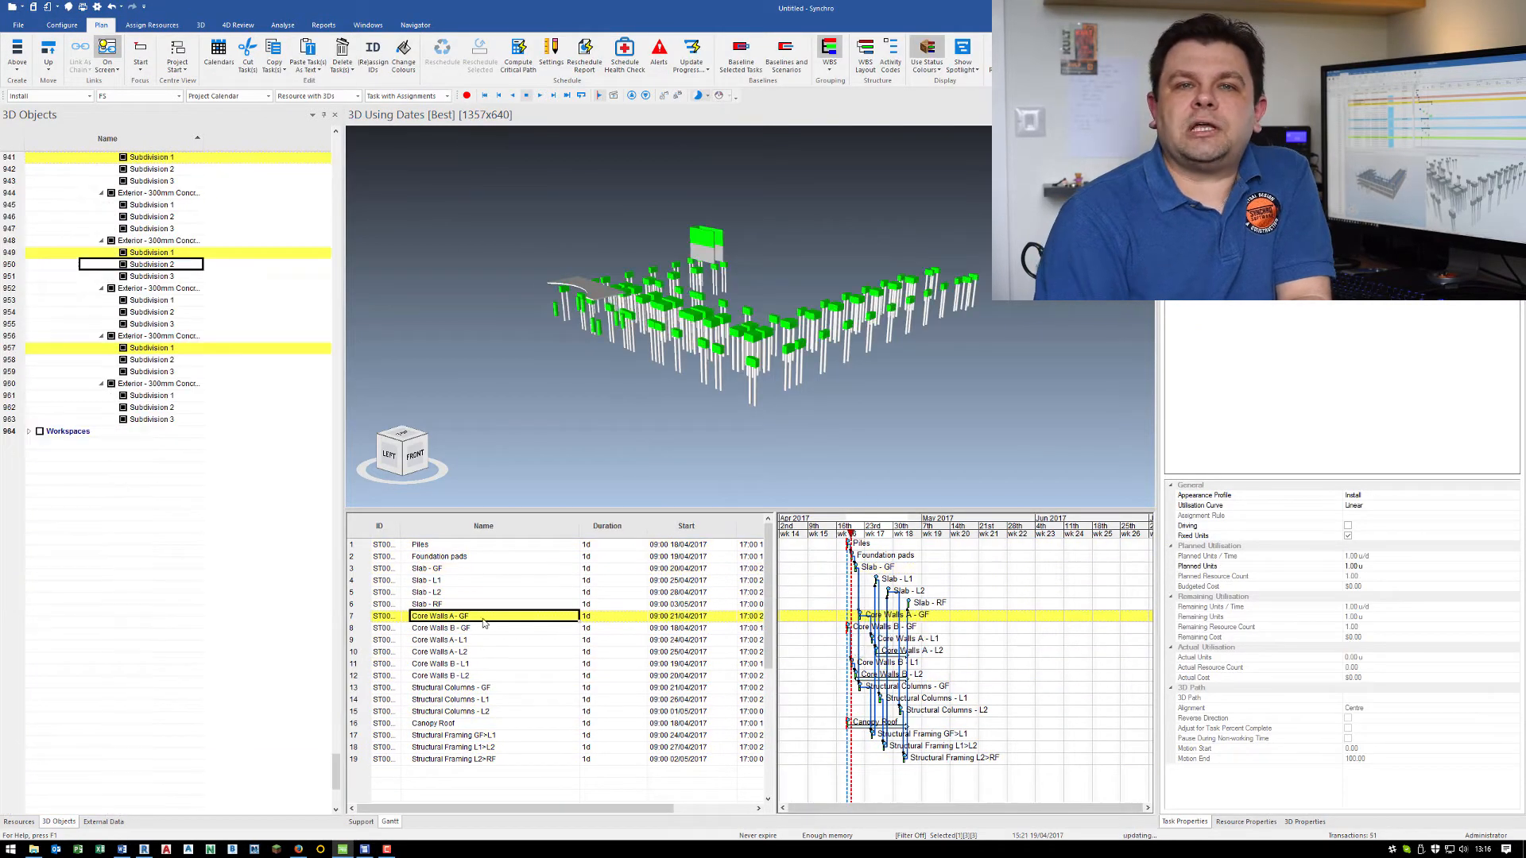
left_click(447, 628)
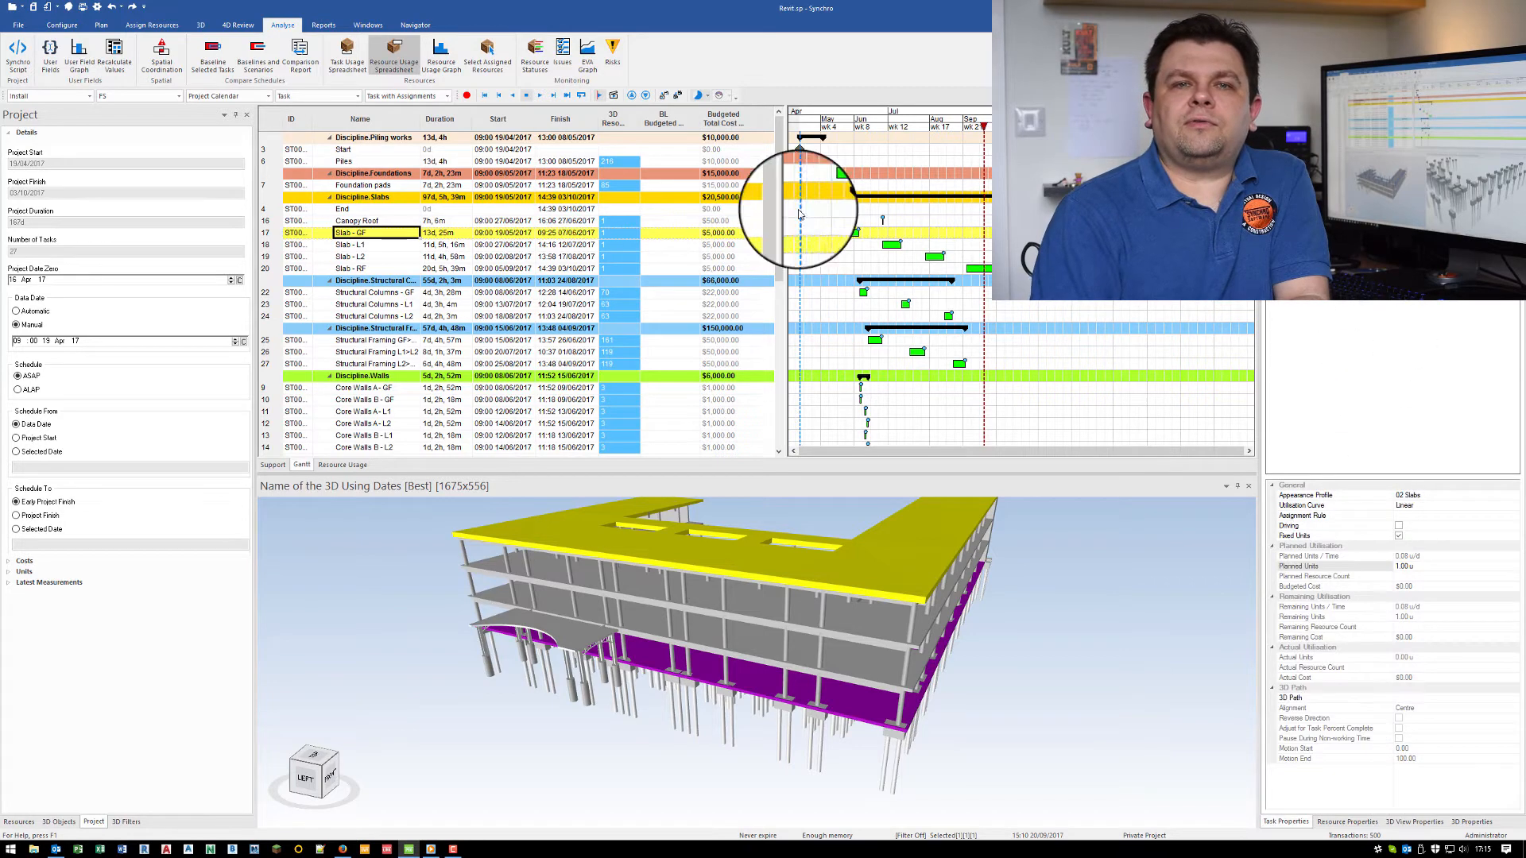
Step: Select the four slab tasks, Slab - GF through Slab - RF, in the Gantt chart
left_click(348, 244)
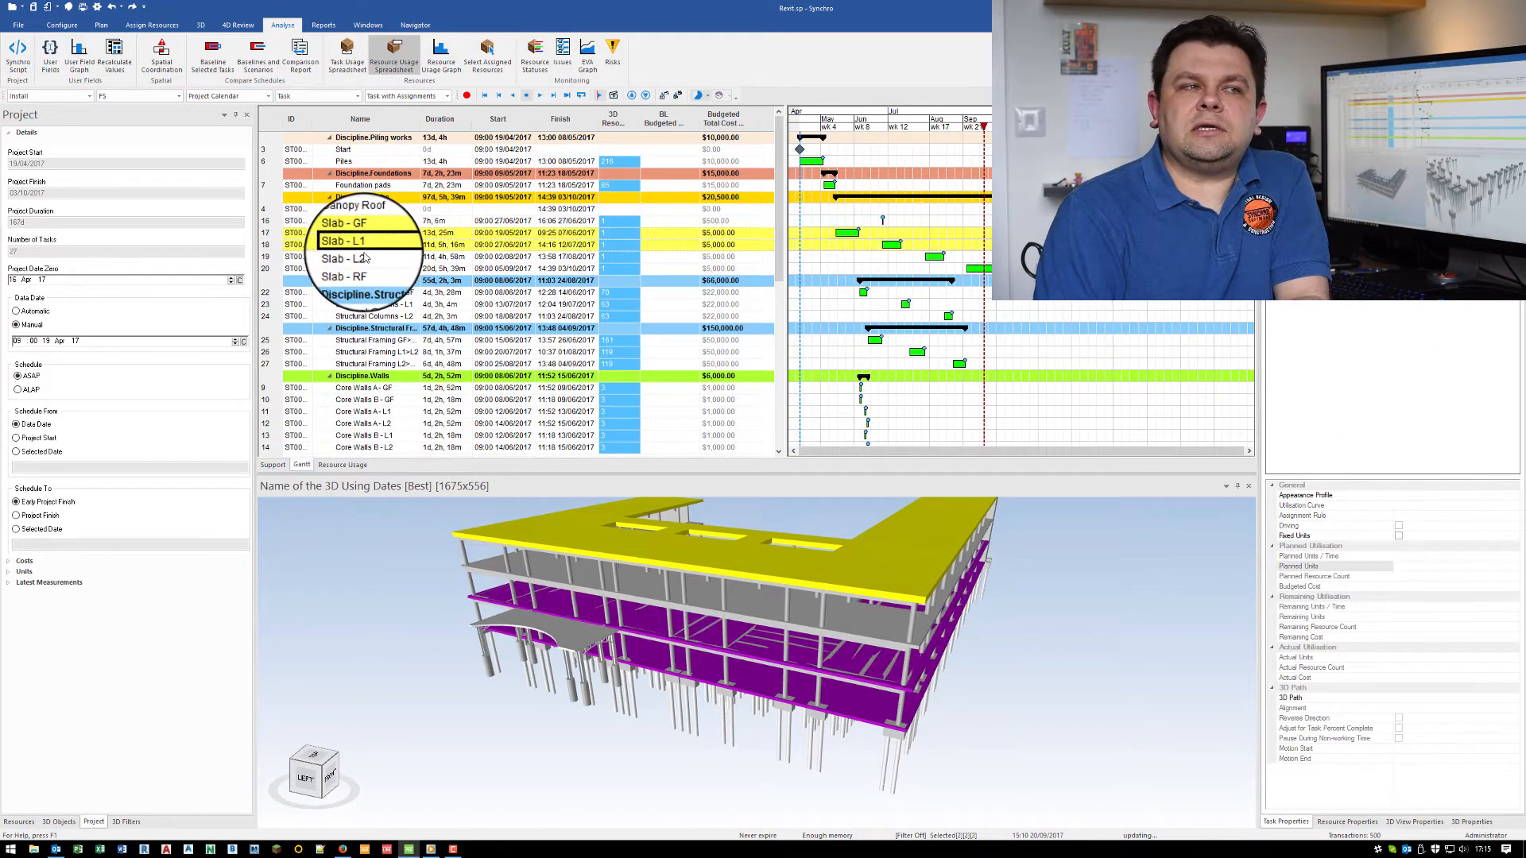
left_click(341, 464)
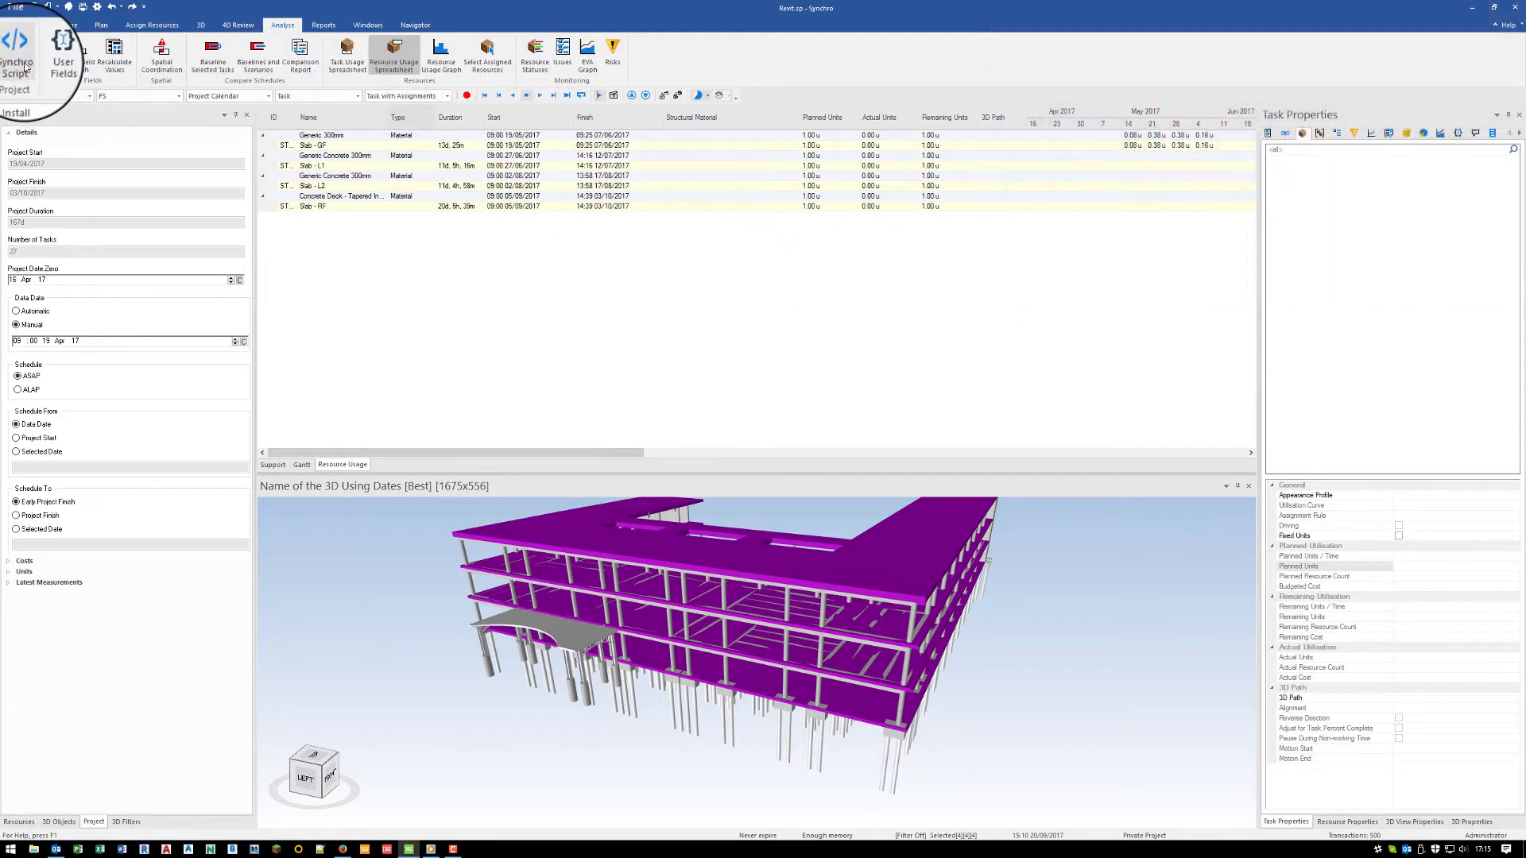
Step: Run the quantity script in Synchro Script, then return to the Gantt chart
left_click(17, 57)
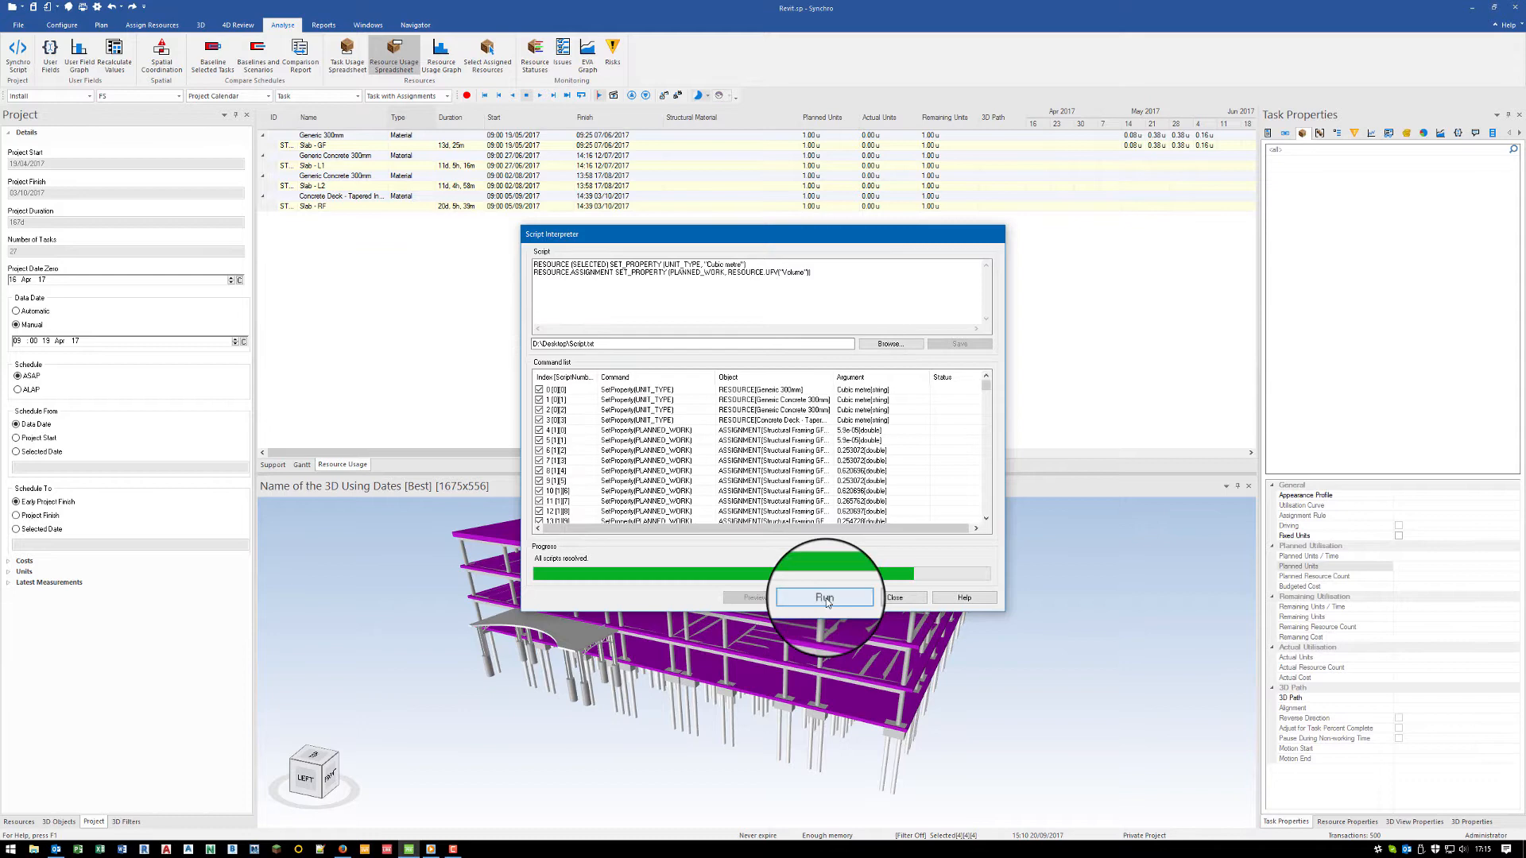
left_click(824, 598)
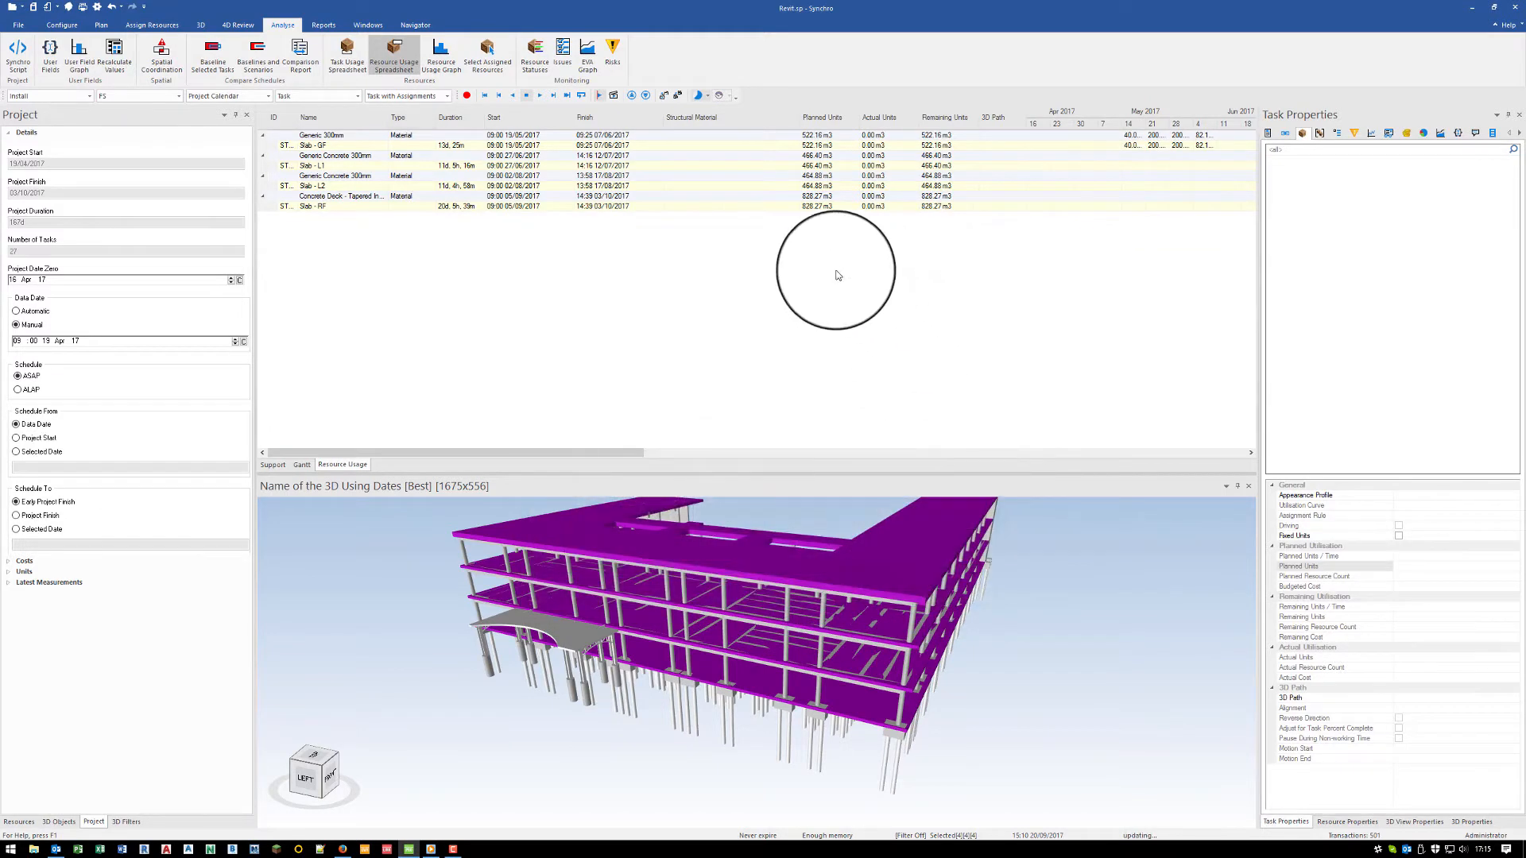
left_click(302, 464)
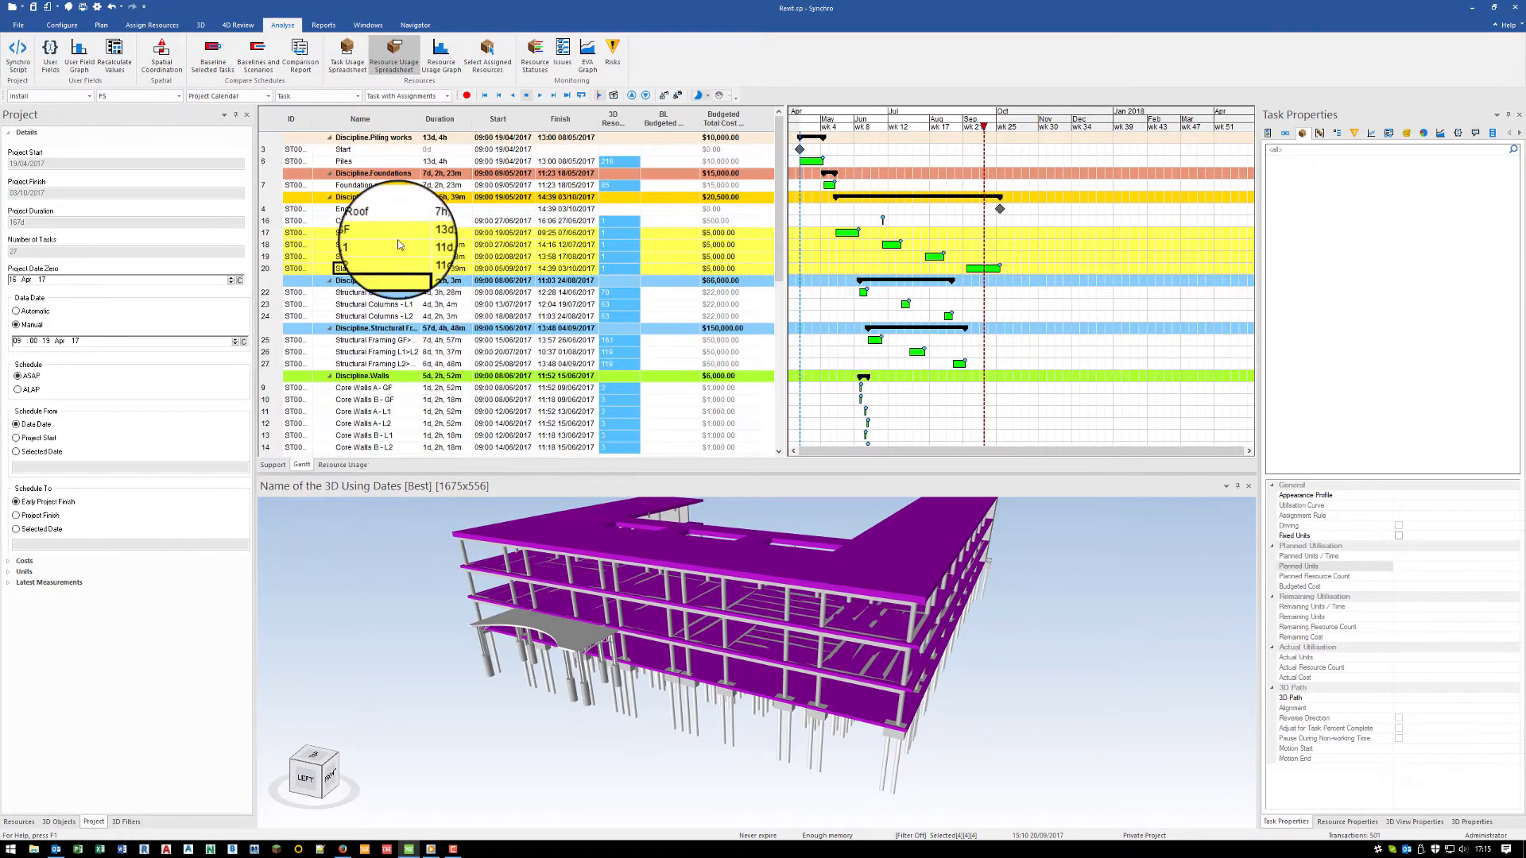
Step: Add a rule described as 'Concrete 2m3 / hour' in the Rules window
left_click(364, 233)
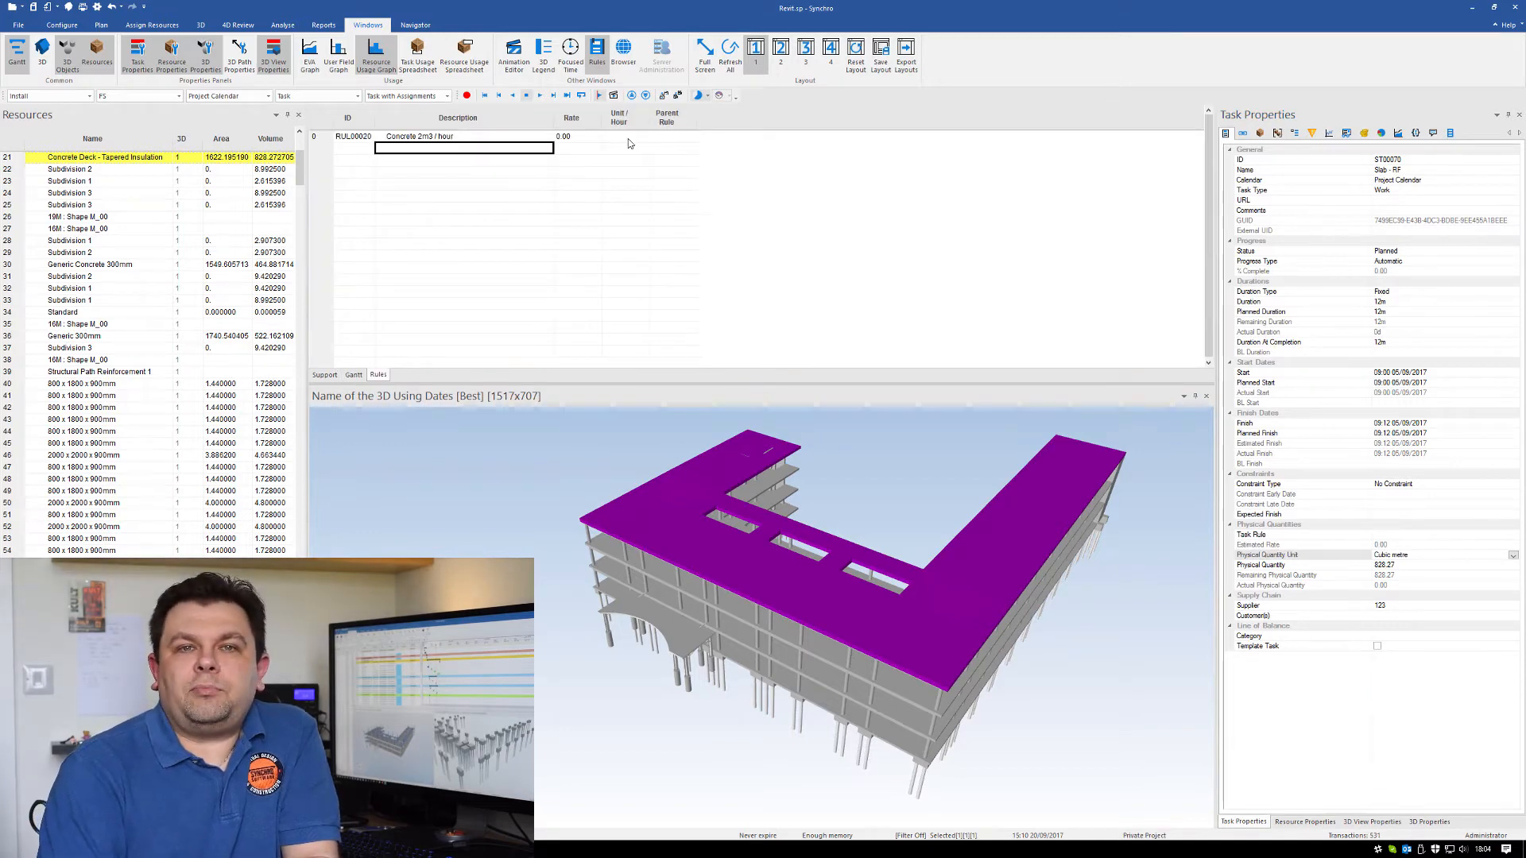
Step: Enter 1–10 m³/hour rates for five concrete rules and return to the schedule
left_click(438, 135)
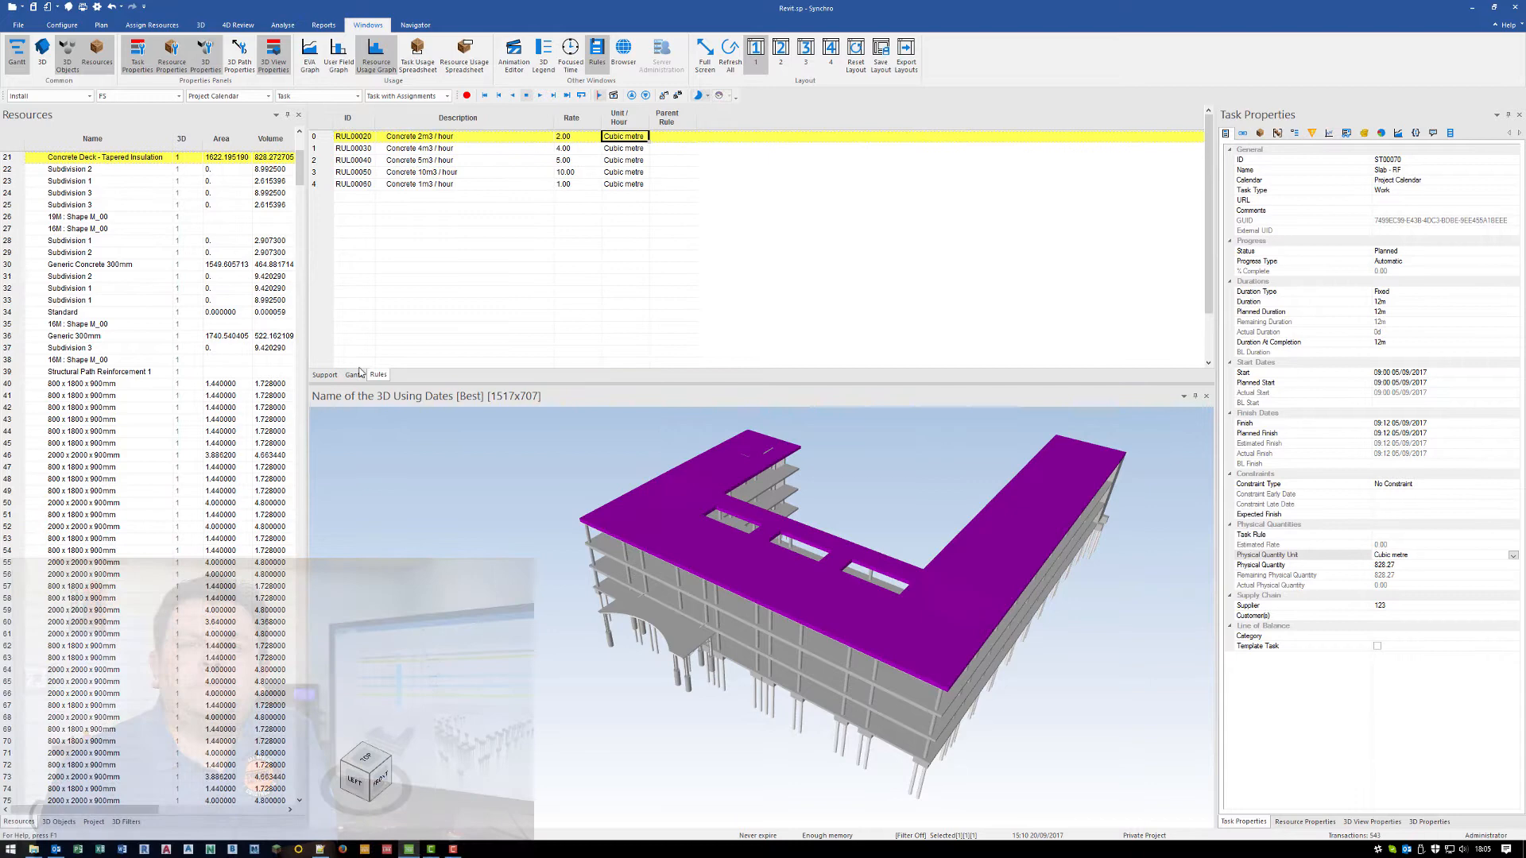
left_click(1512, 534)
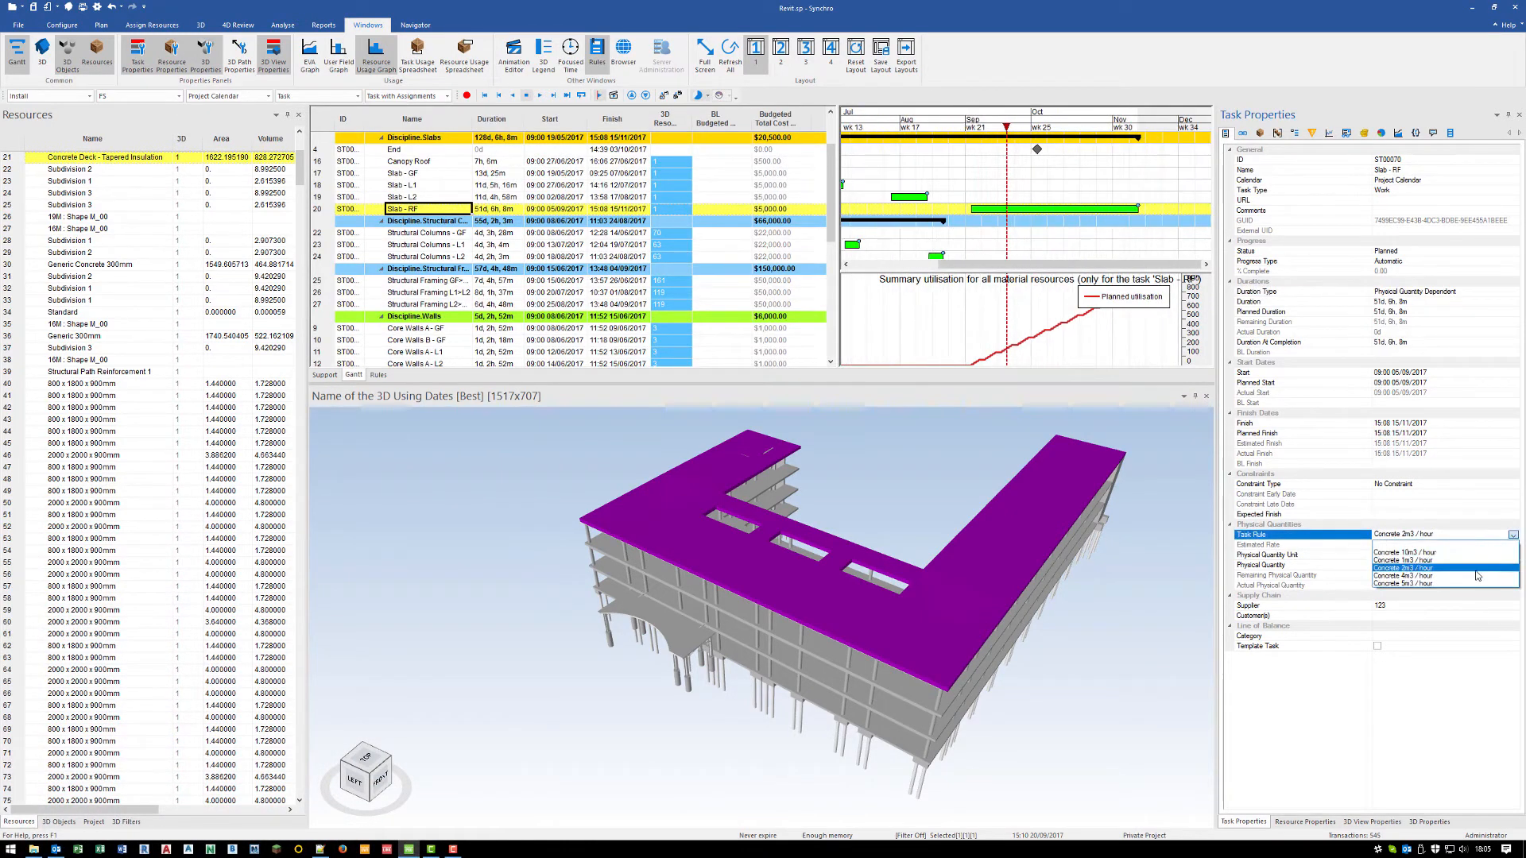
Step: Assign the 2 m³/hour production rule to the Slab - RF task
left_click(1407, 588)
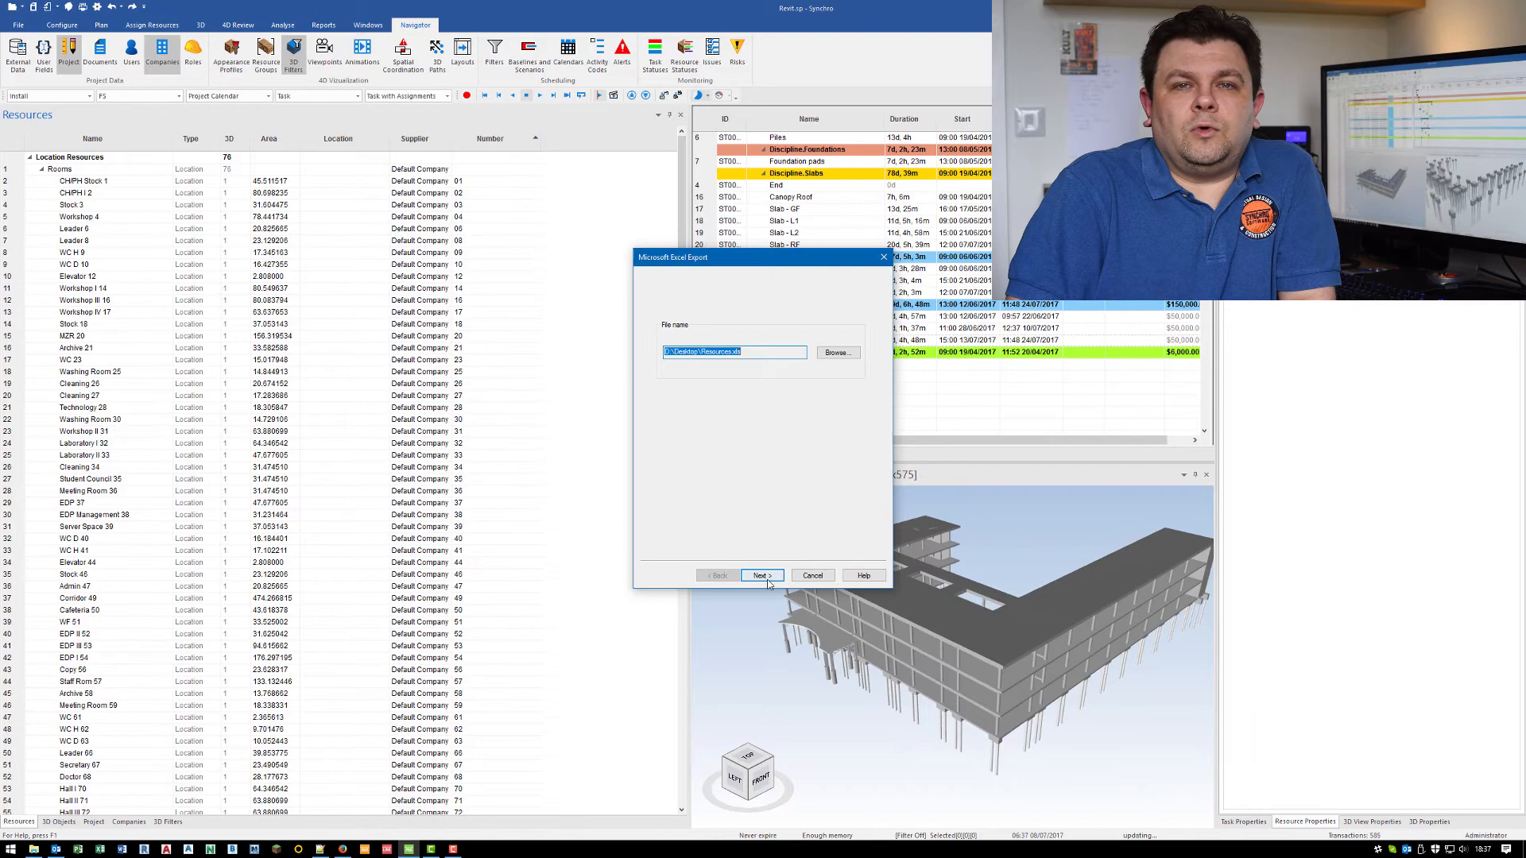
Step: Confirm the export file name and choose to export the resources
left_click(762, 576)
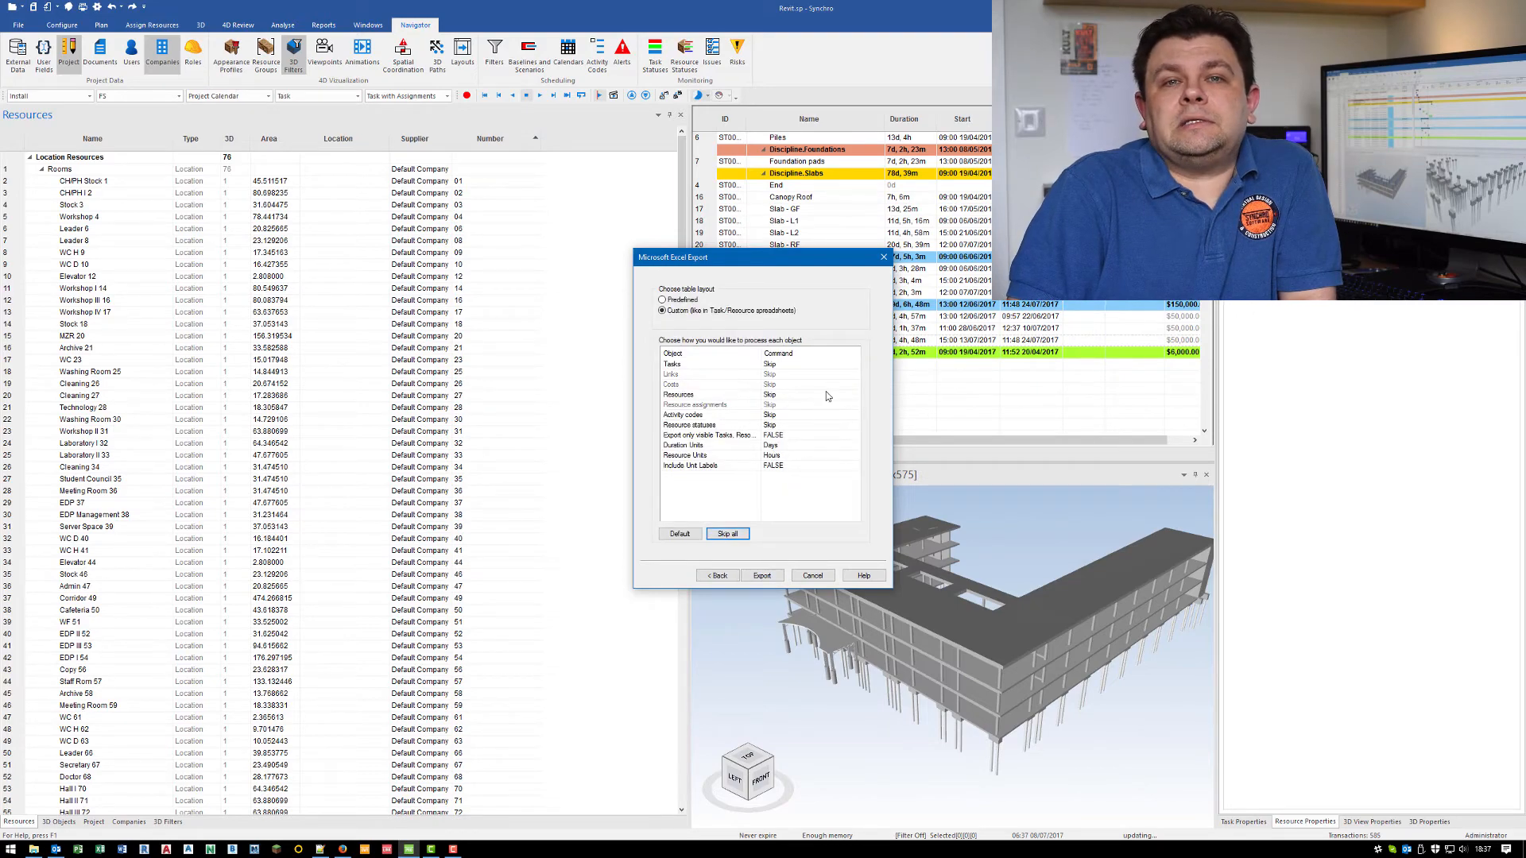
left_click(762, 576)
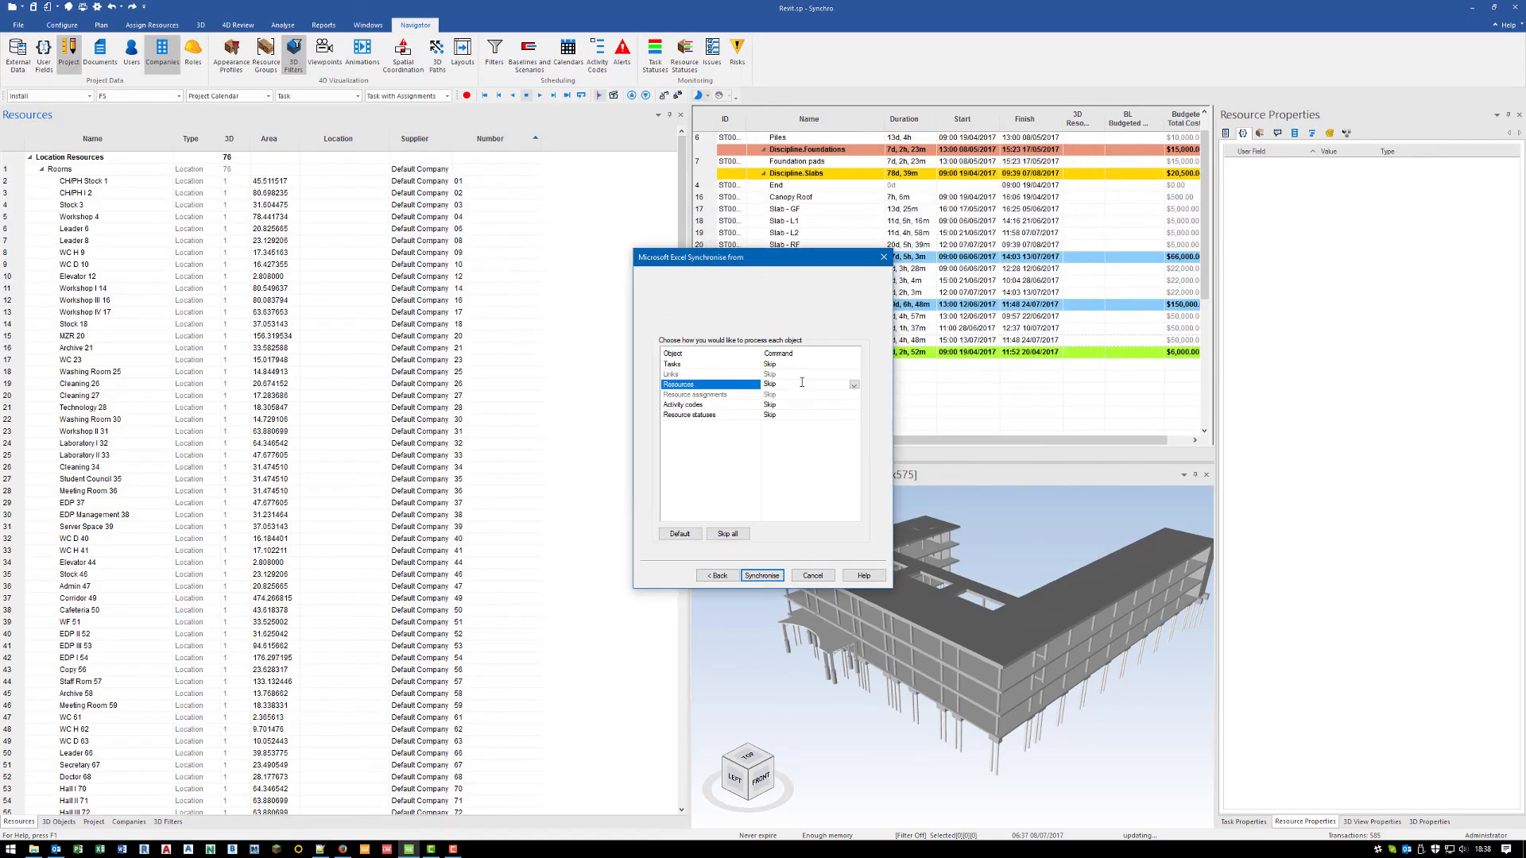
Step: Run the Excel synchronisation and close the wizard once finished
left_click(761, 575)
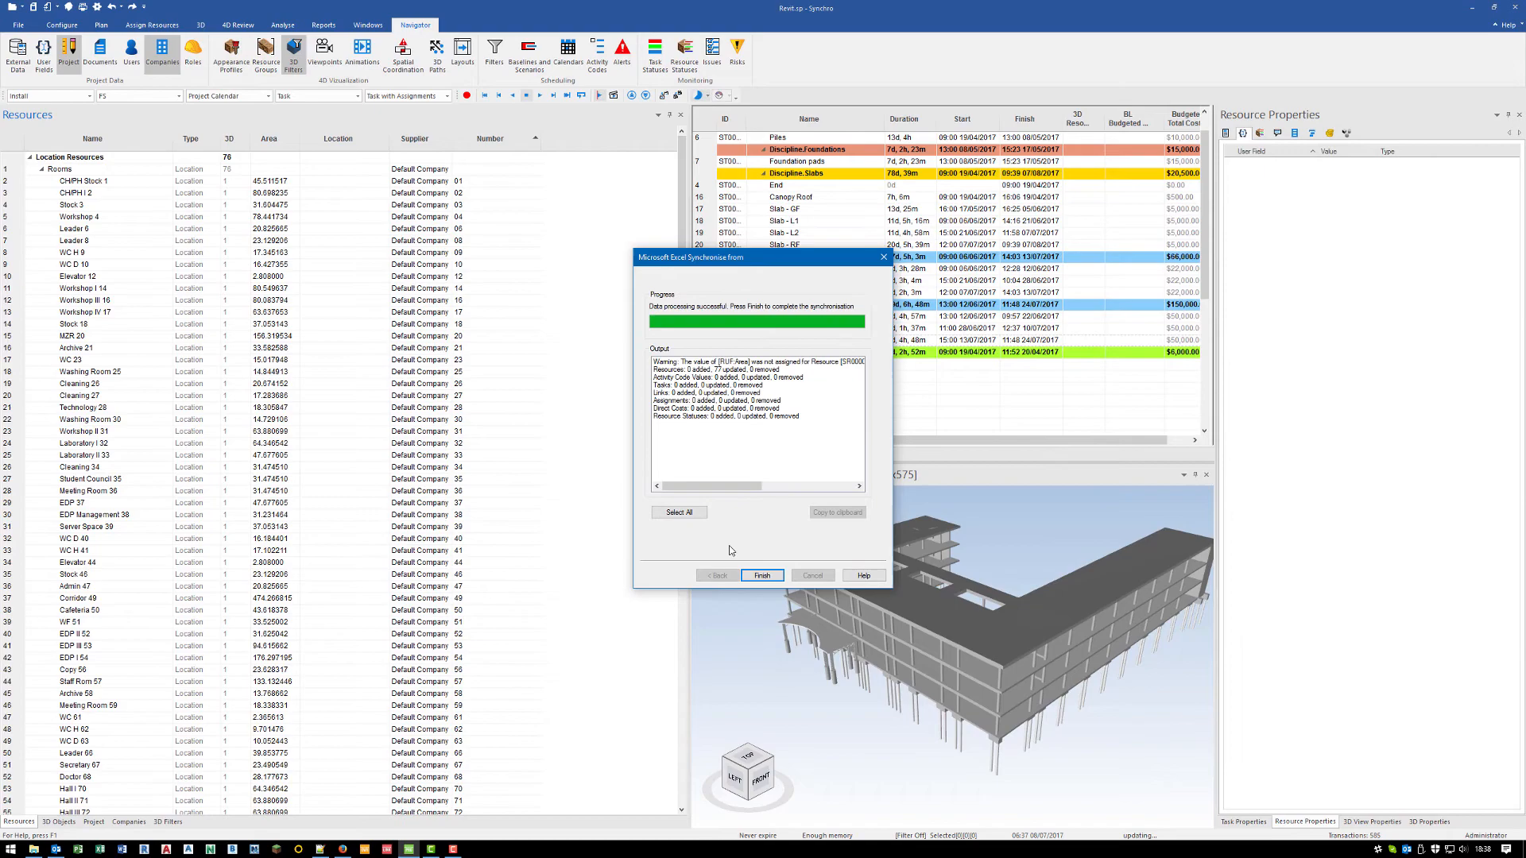
left_click(762, 575)
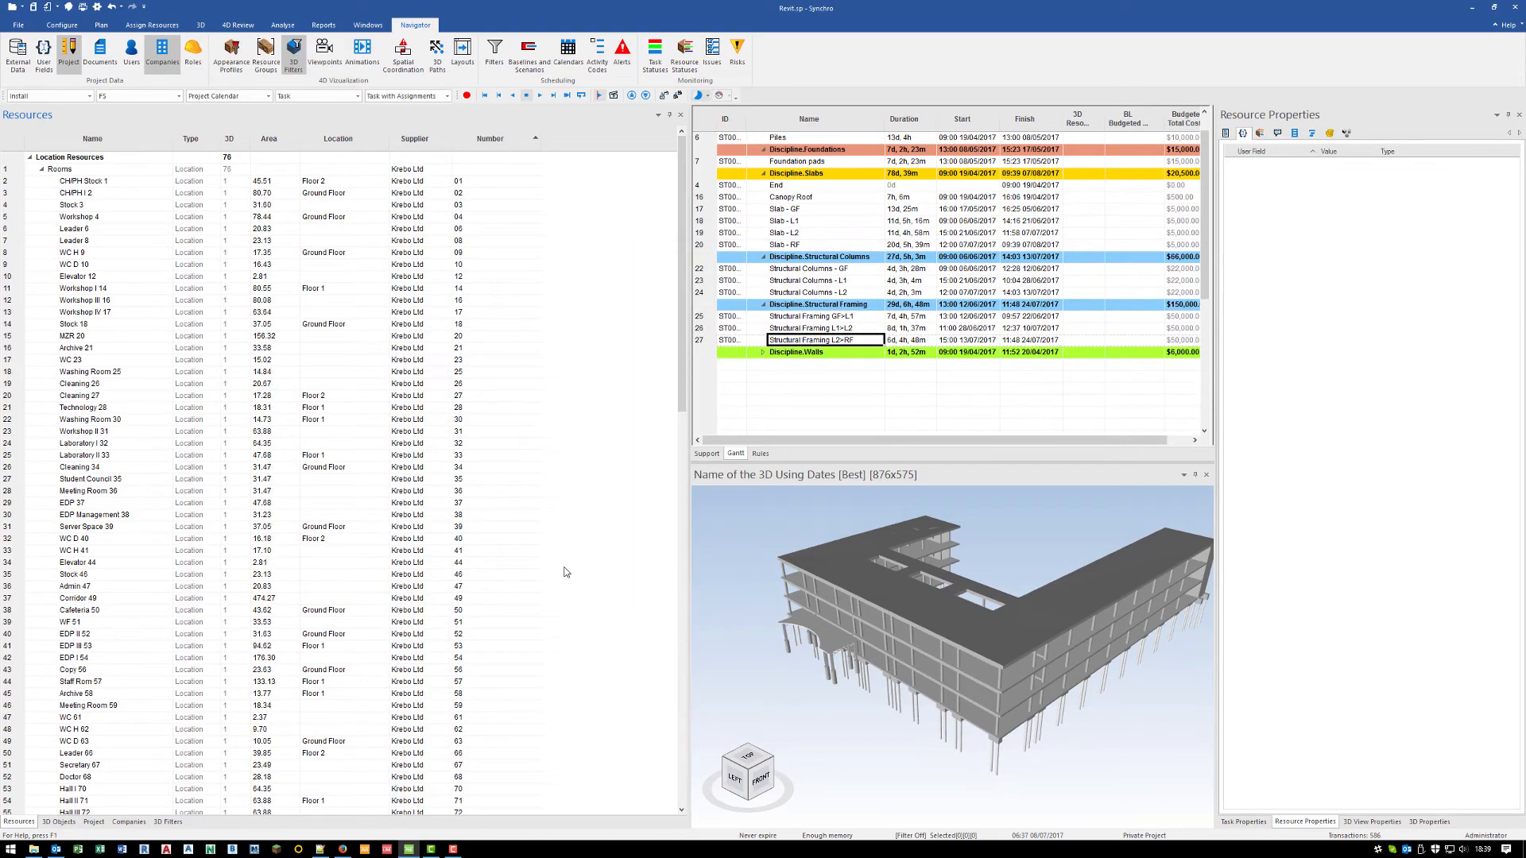